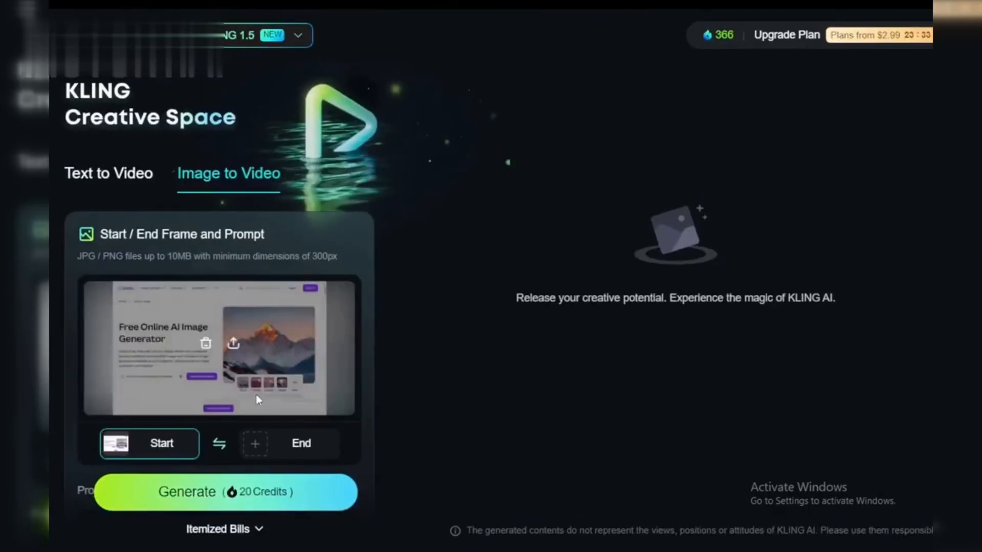
Leave the Image to Video workspace and return to the Kling AI home page of trending creatives.
left_click(205, 344)
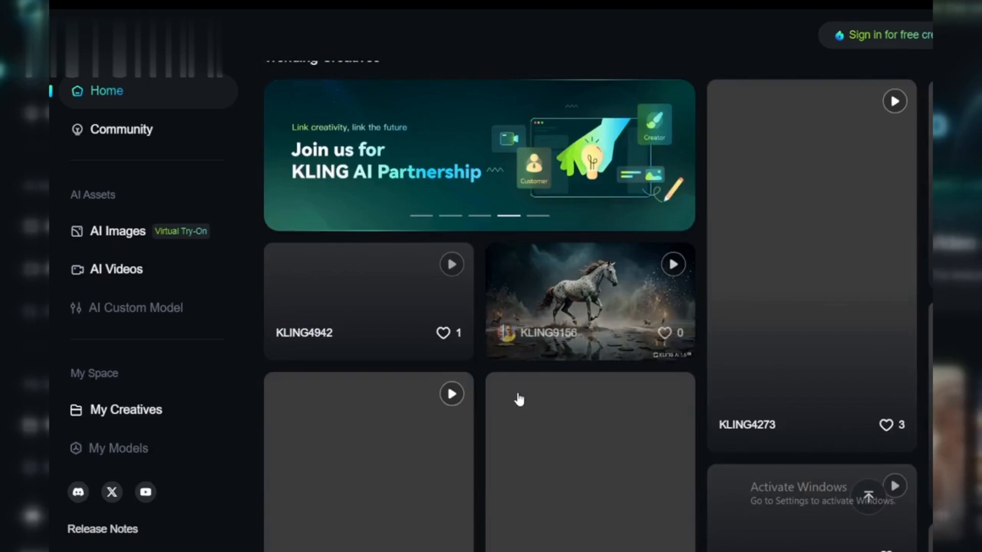
Start generating four images of the lion-bodied creature with glowing butterfly wings in a moonlit forest.
scroll("down", 3)
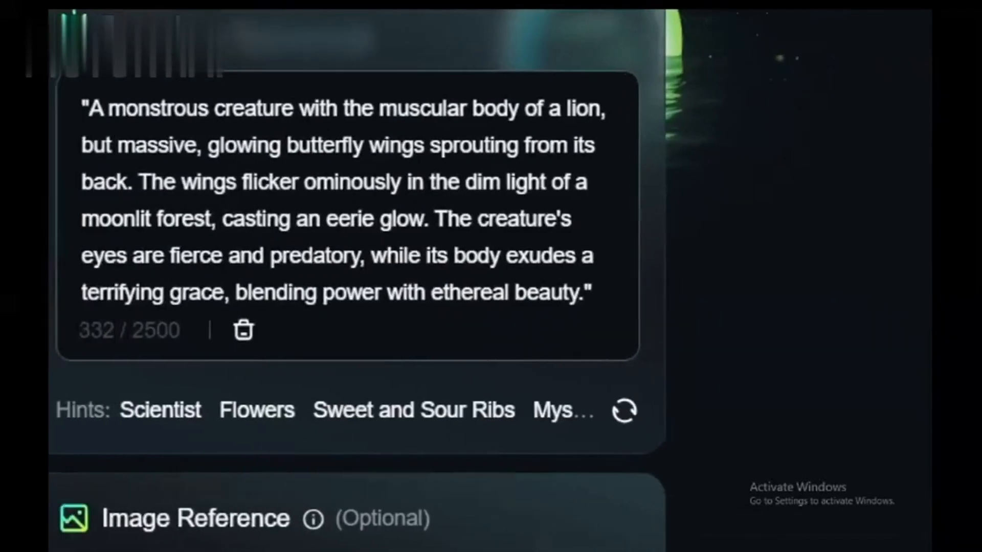
left_click(224, 491)
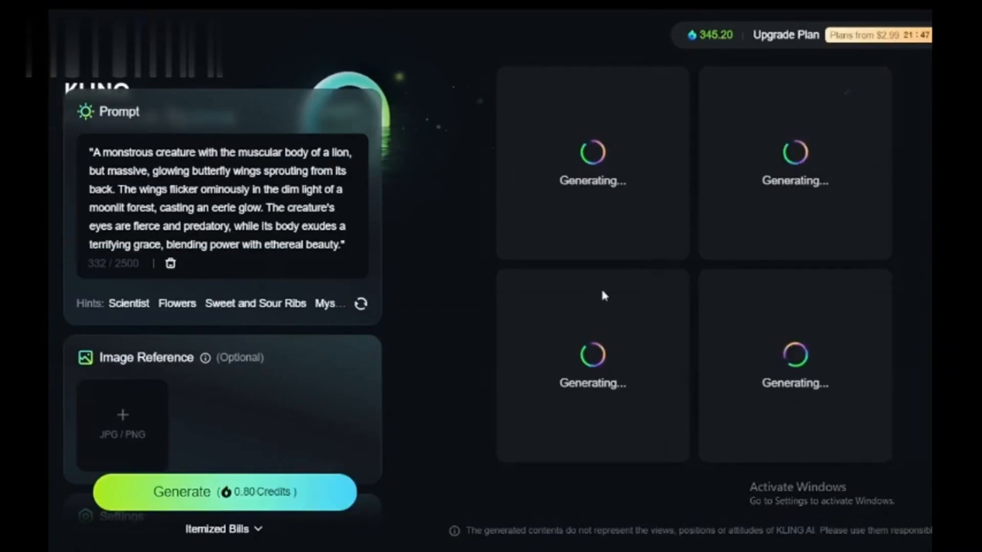